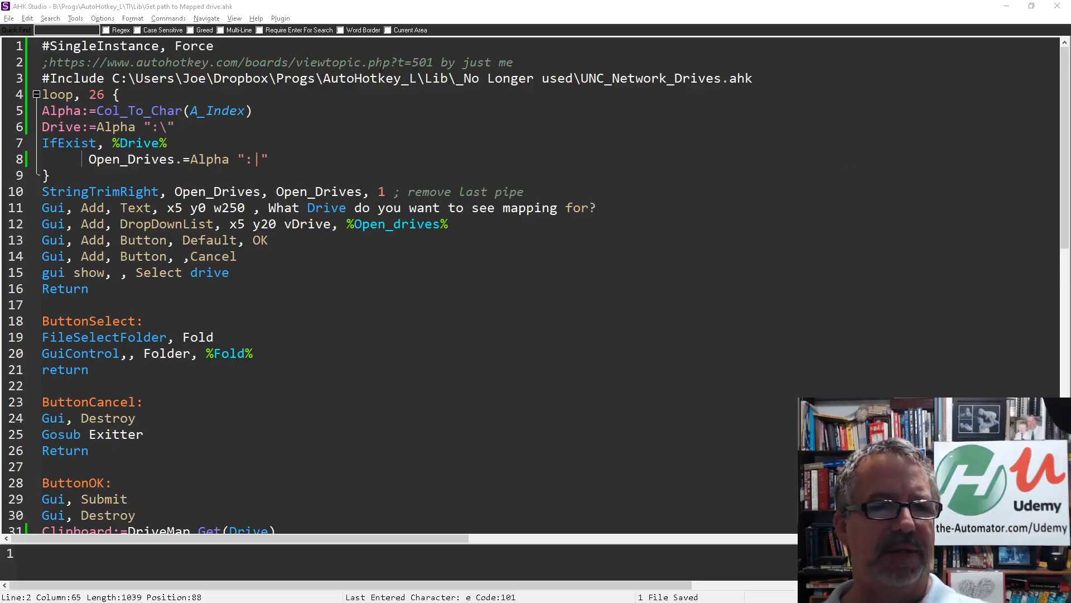
- Pick drive E: from the Select drive drop-down and submit it with OK
{"action": "double_click", "coordinate": [422, 62]}
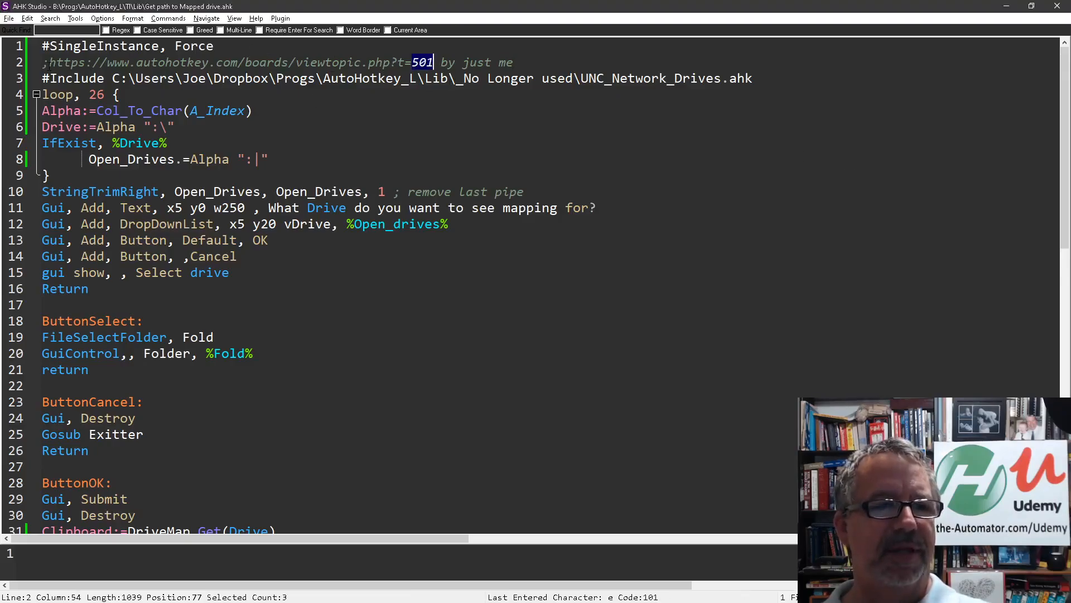
{"action": "scroll", "scroll_direction": "down", "scroll_amount": 3}
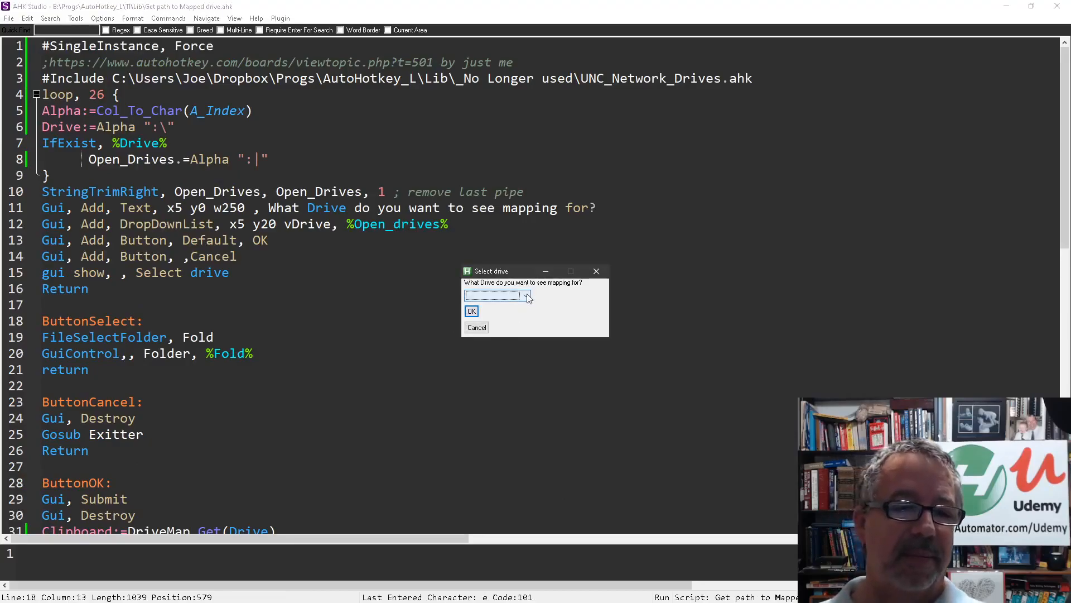
{"action": "left_click", "coordinate": [525, 295]}
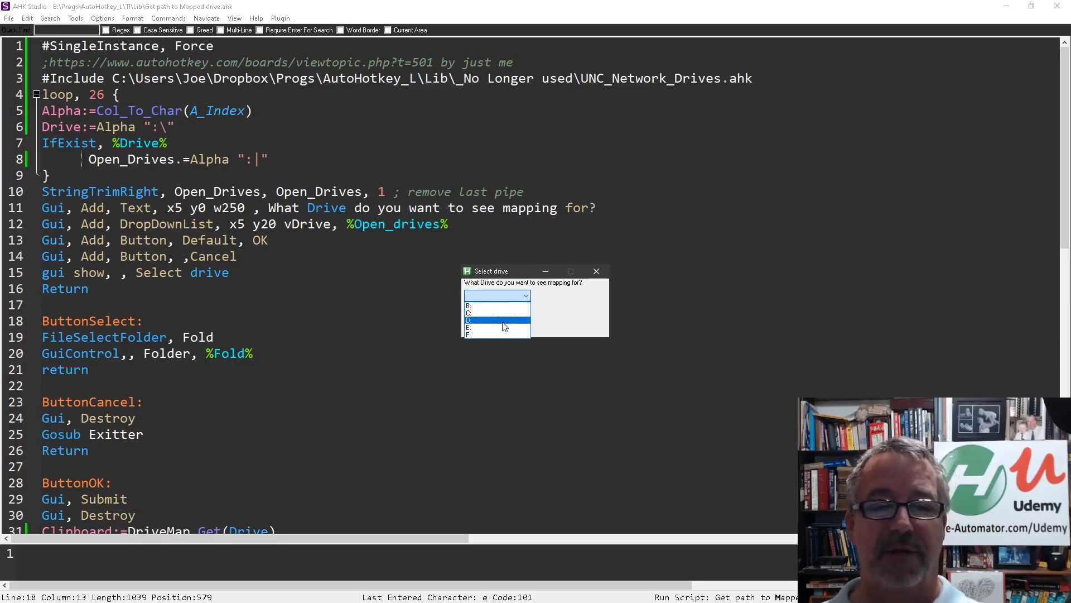
{"action": "left_click", "coordinate": [496, 328]}
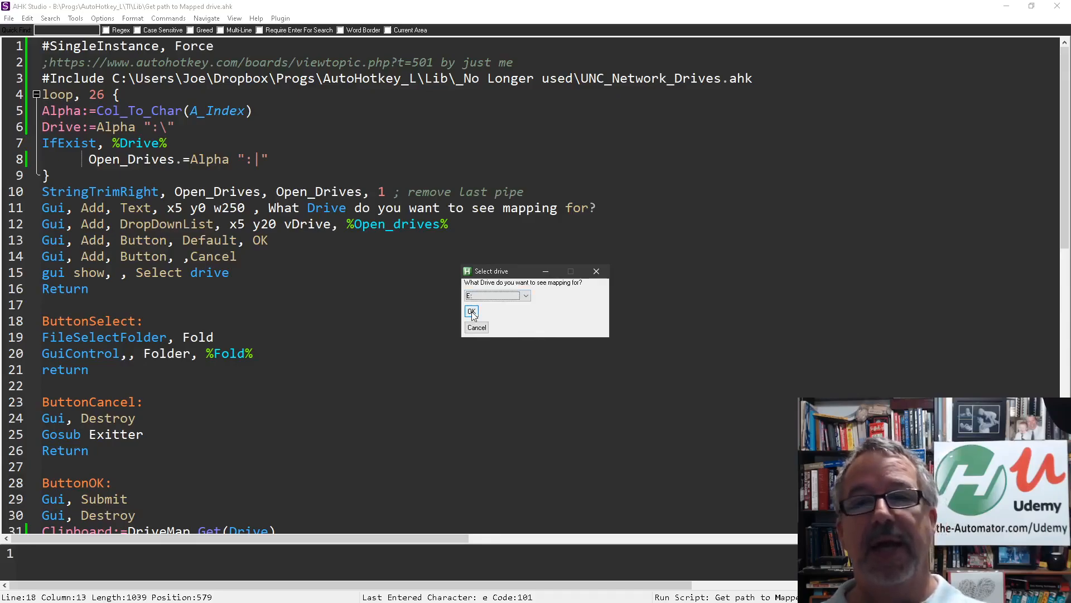
{"action": "left_click", "coordinate": [470, 312]}
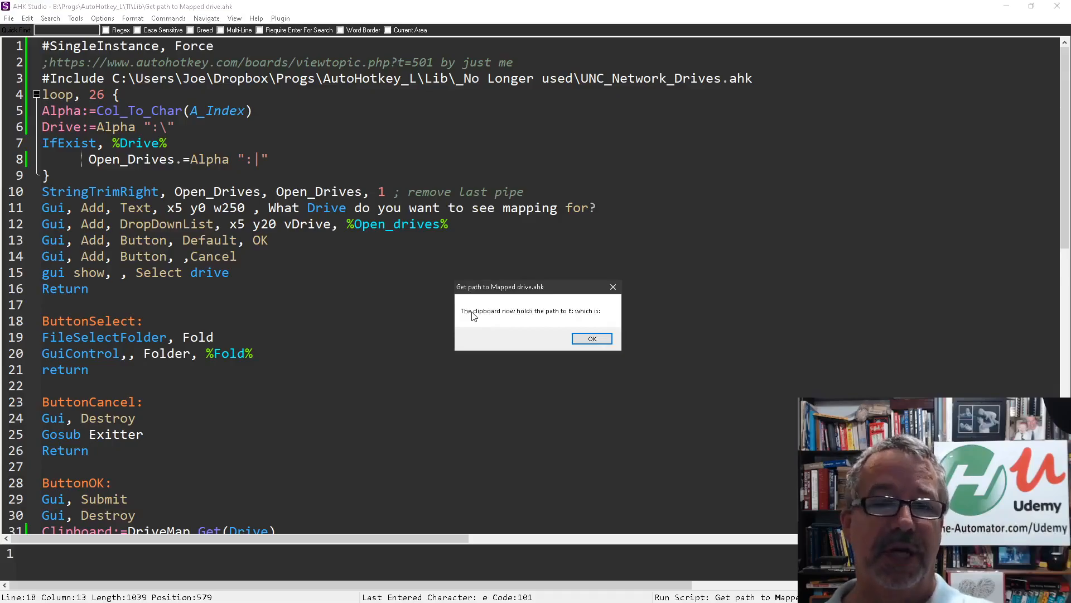
{"action": "mouse_move", "coordinate": [604, 318]}
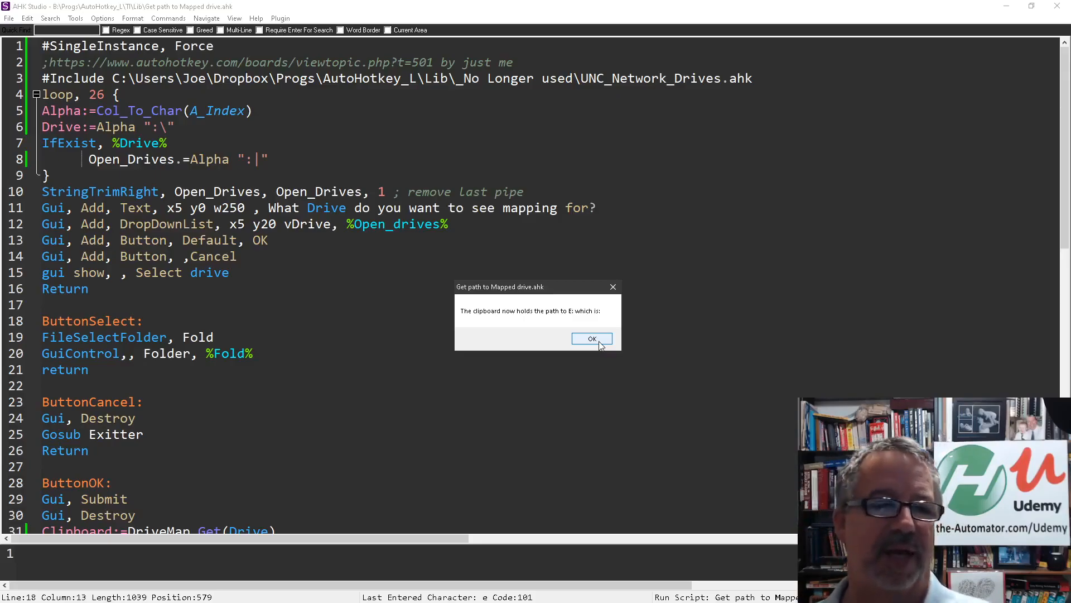
- Dismiss the message reporting the clipboard now holds the path to E:\
{"action": "left_click", "coordinate": [591, 338]}
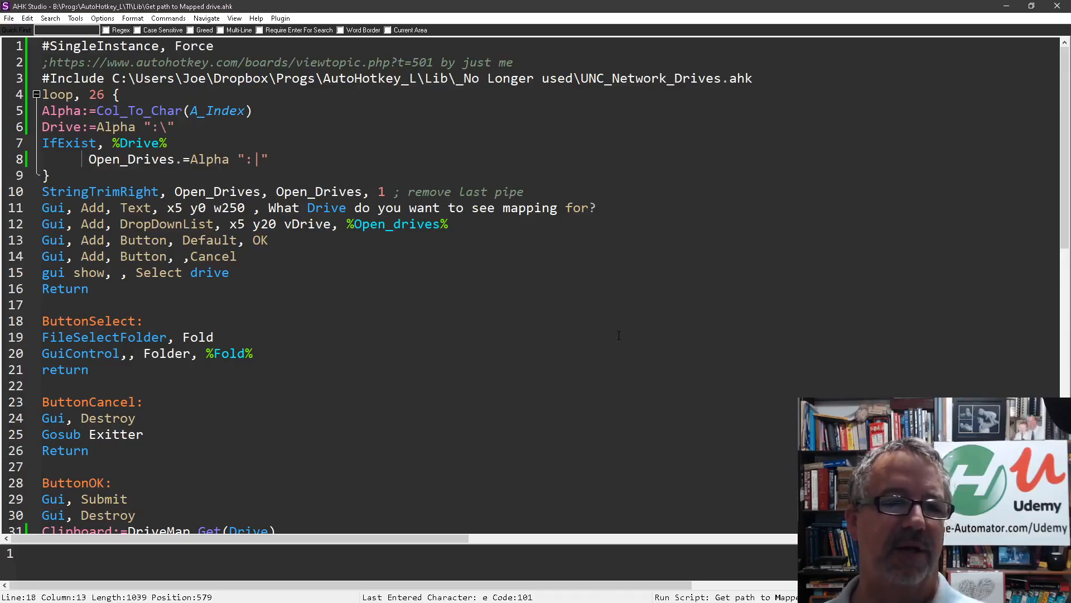
{"action": "mouse_move", "coordinate": [620, 412]}
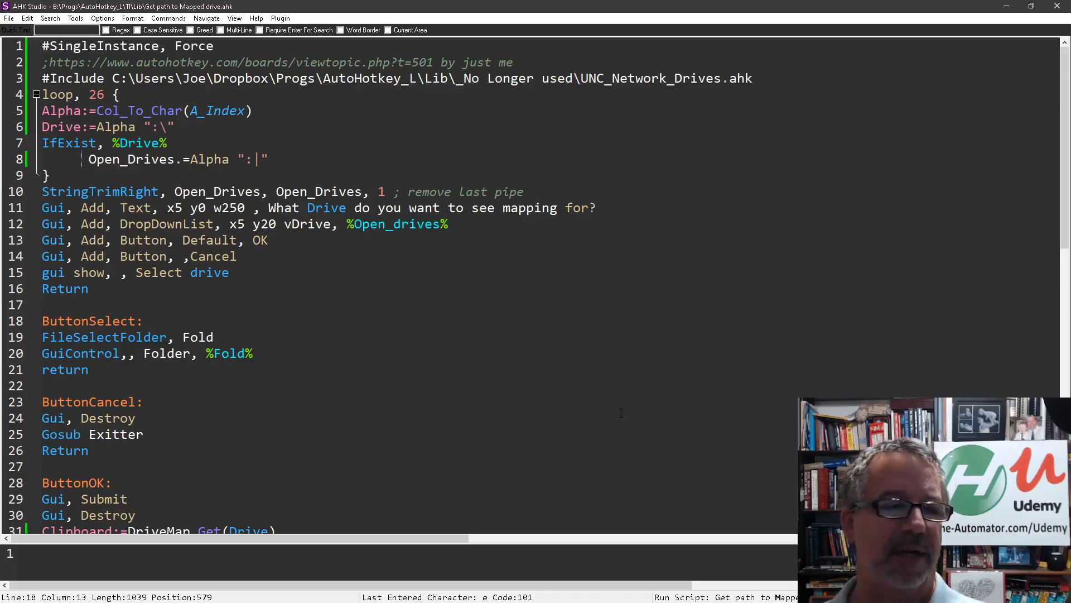
{"action": "scroll", "scroll_direction": "down", "scroll_amount": 3}
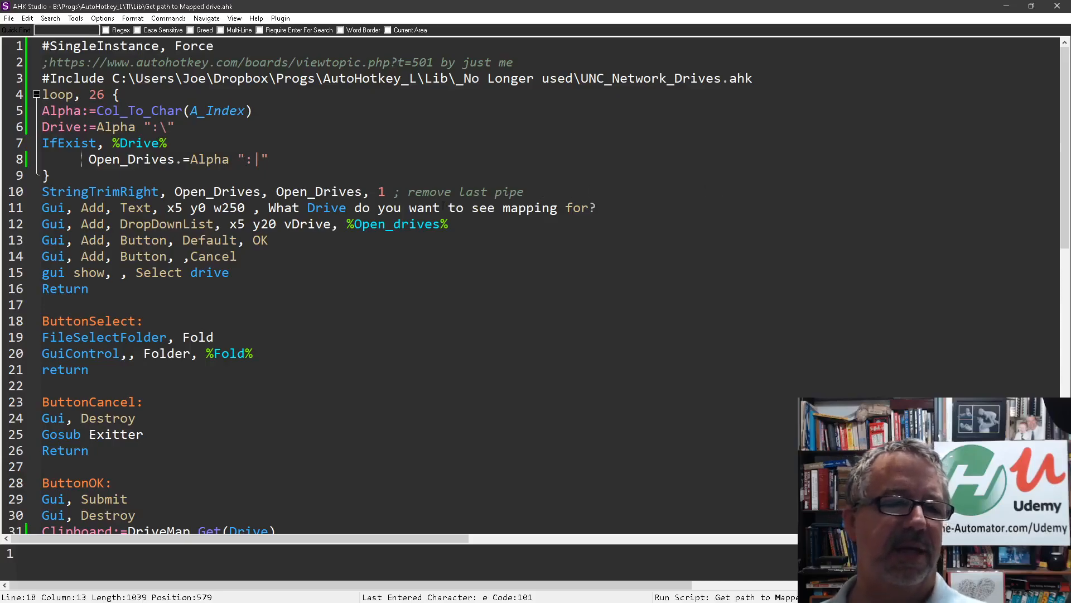
{"action": "scroll", "scroll_direction": "down", "scroll_amount": 3}
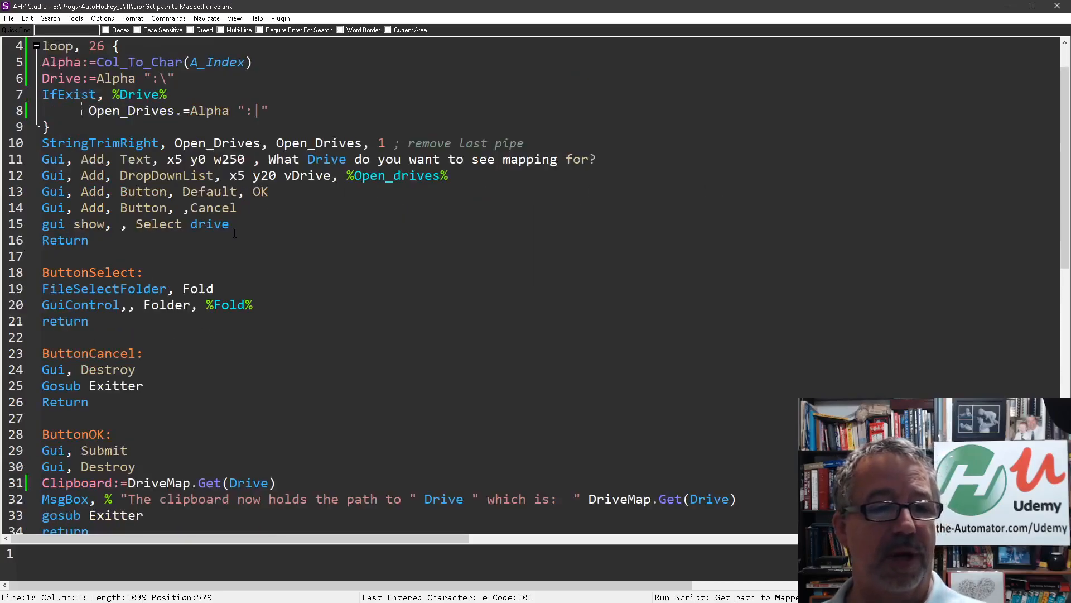
{"action": "scroll", "scroll_direction": "down", "scroll_amount": 3}
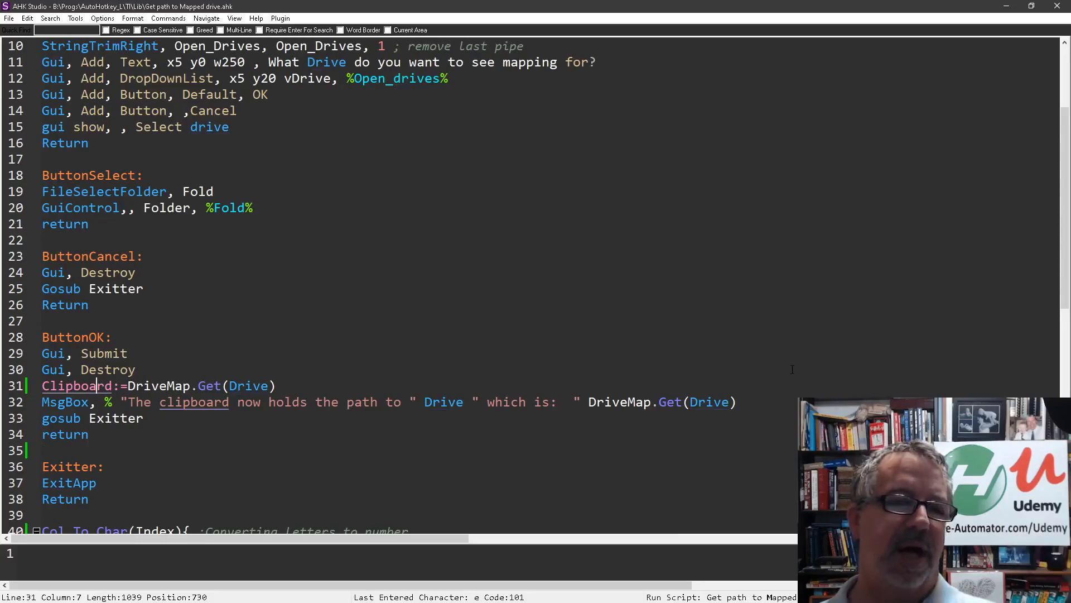
{"action": "scroll", "scroll_direction": "up", "scroll_amount": 3}
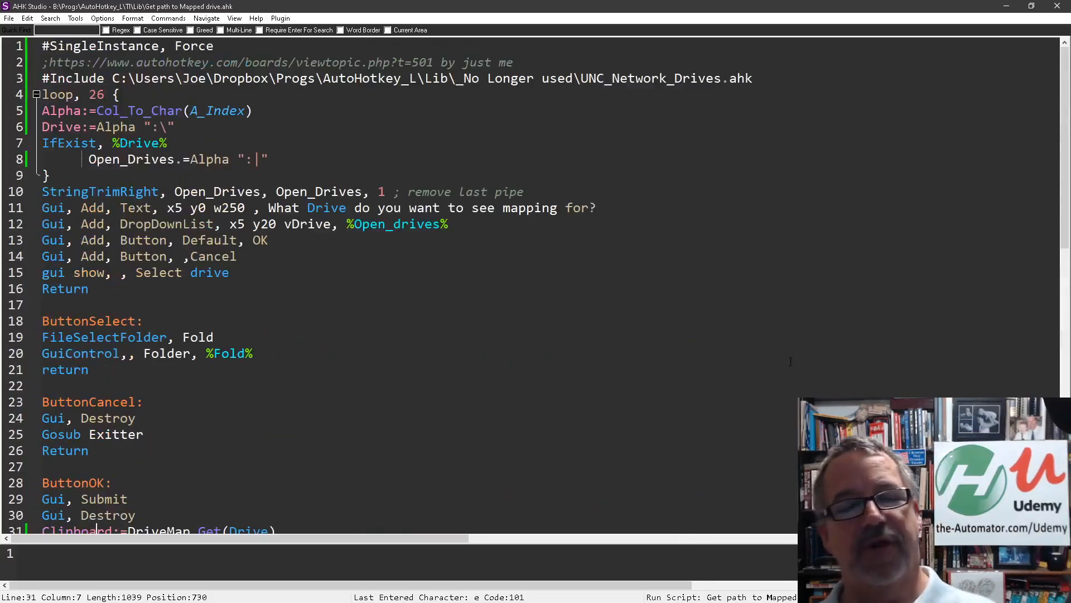
{"action": "mouse_move", "coordinate": [770, 356]}
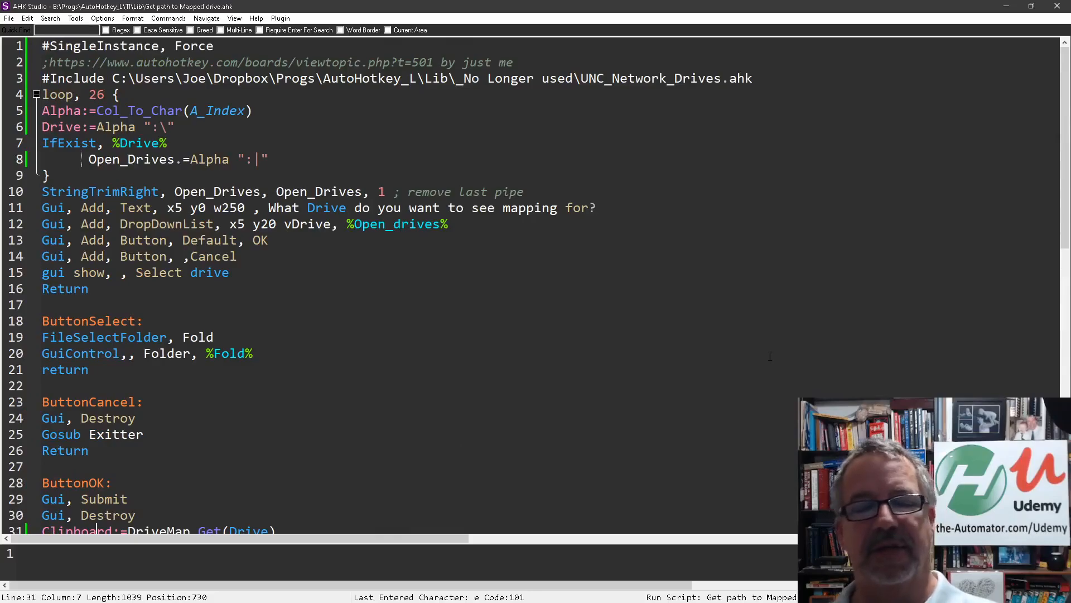